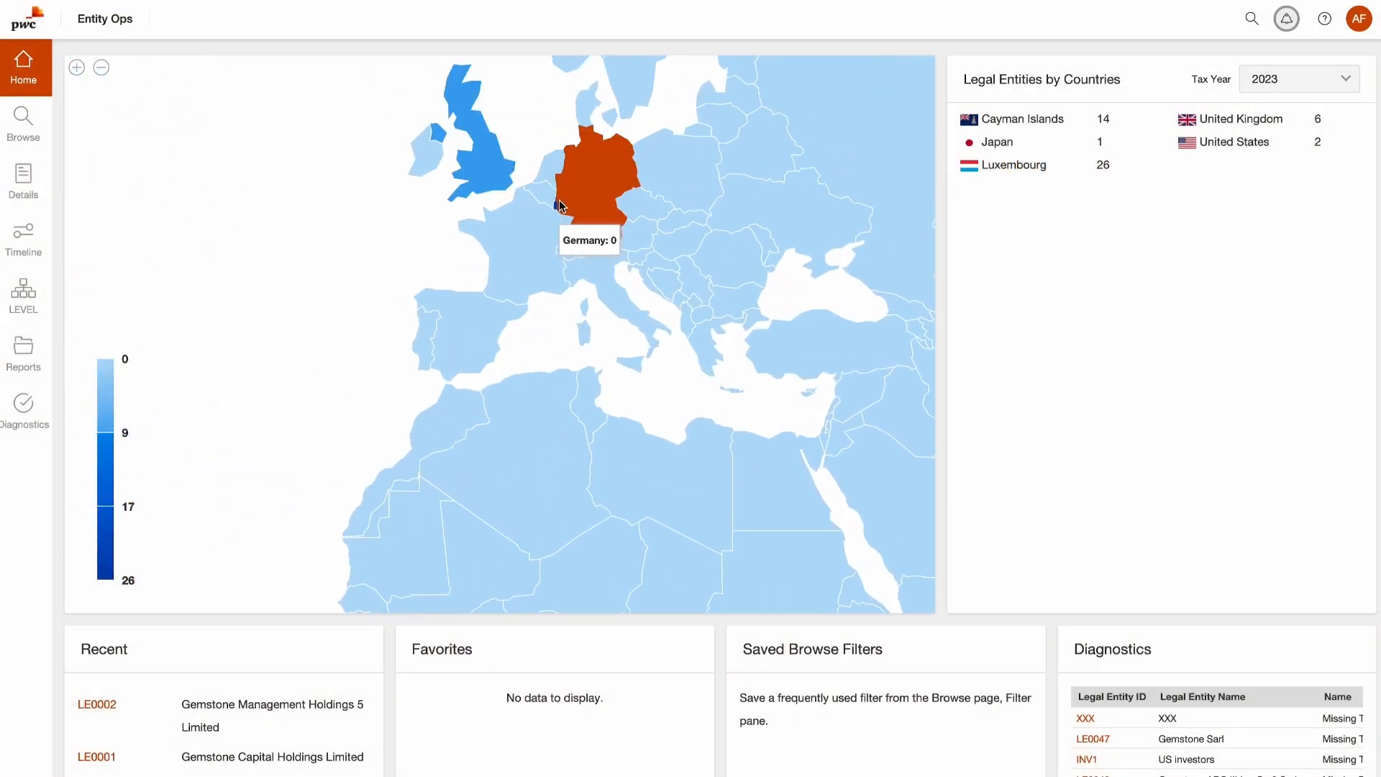
mouse_move(554, 206)
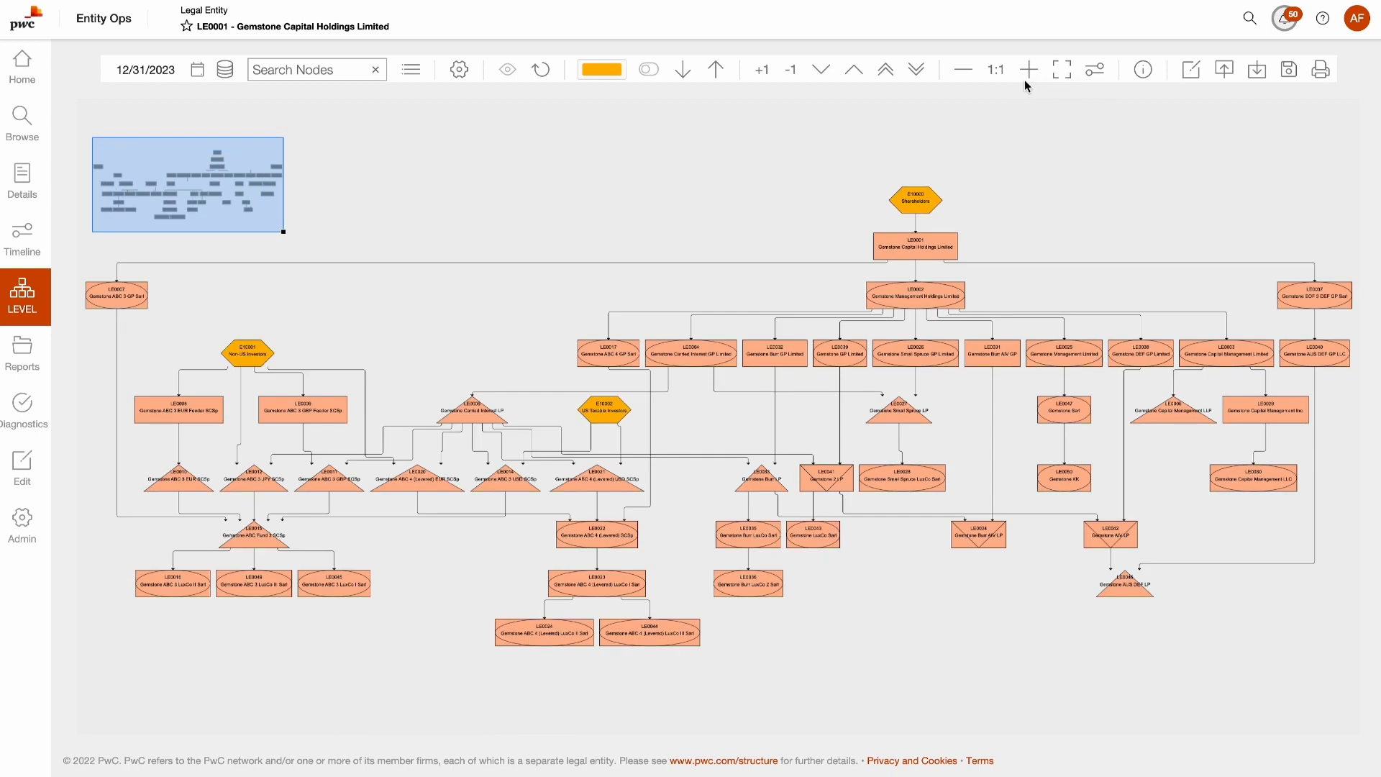
Step: Show the Customize Display panel from the chart toolbar's settings gear
left_click(197, 69)
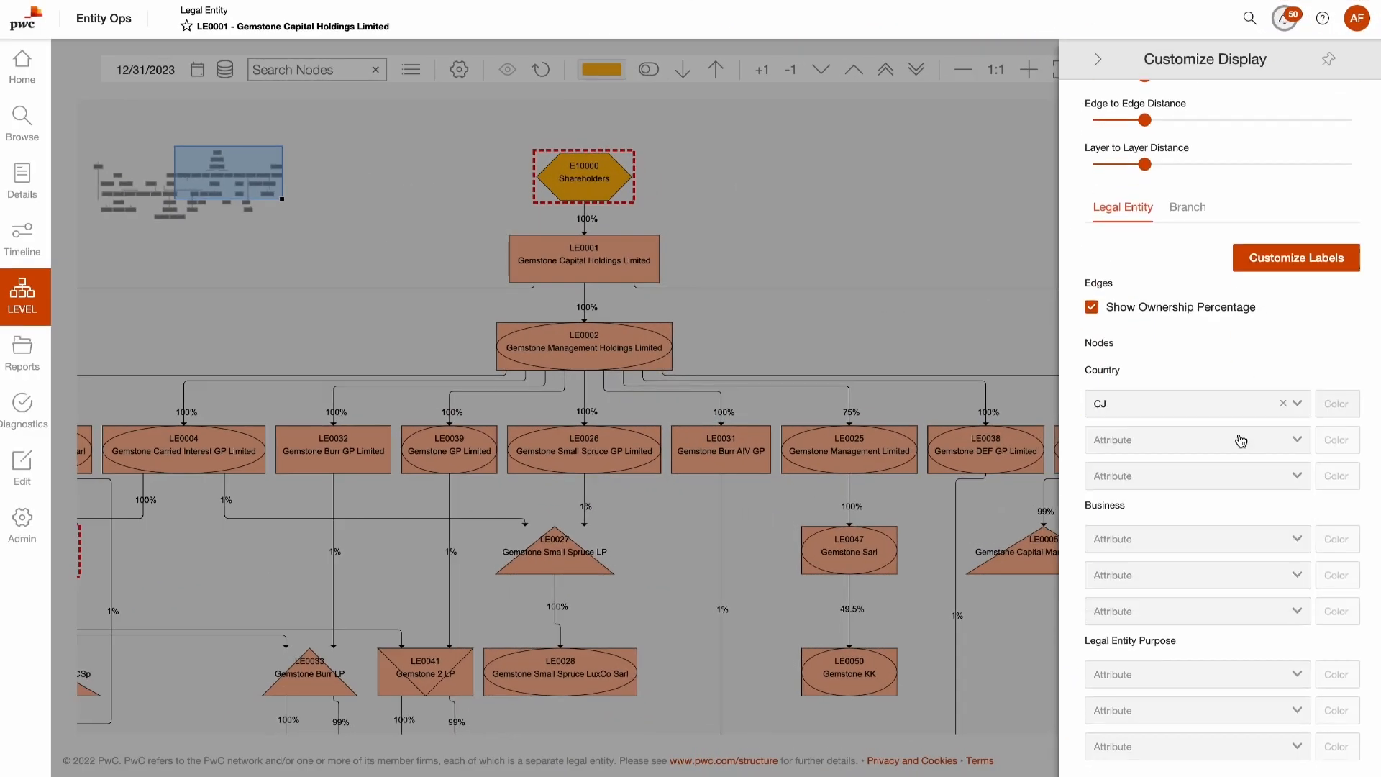
Step: Under Nodes > Country, add countries so entities shade blue, red and green by jurisdiction
left_click(1196, 440)
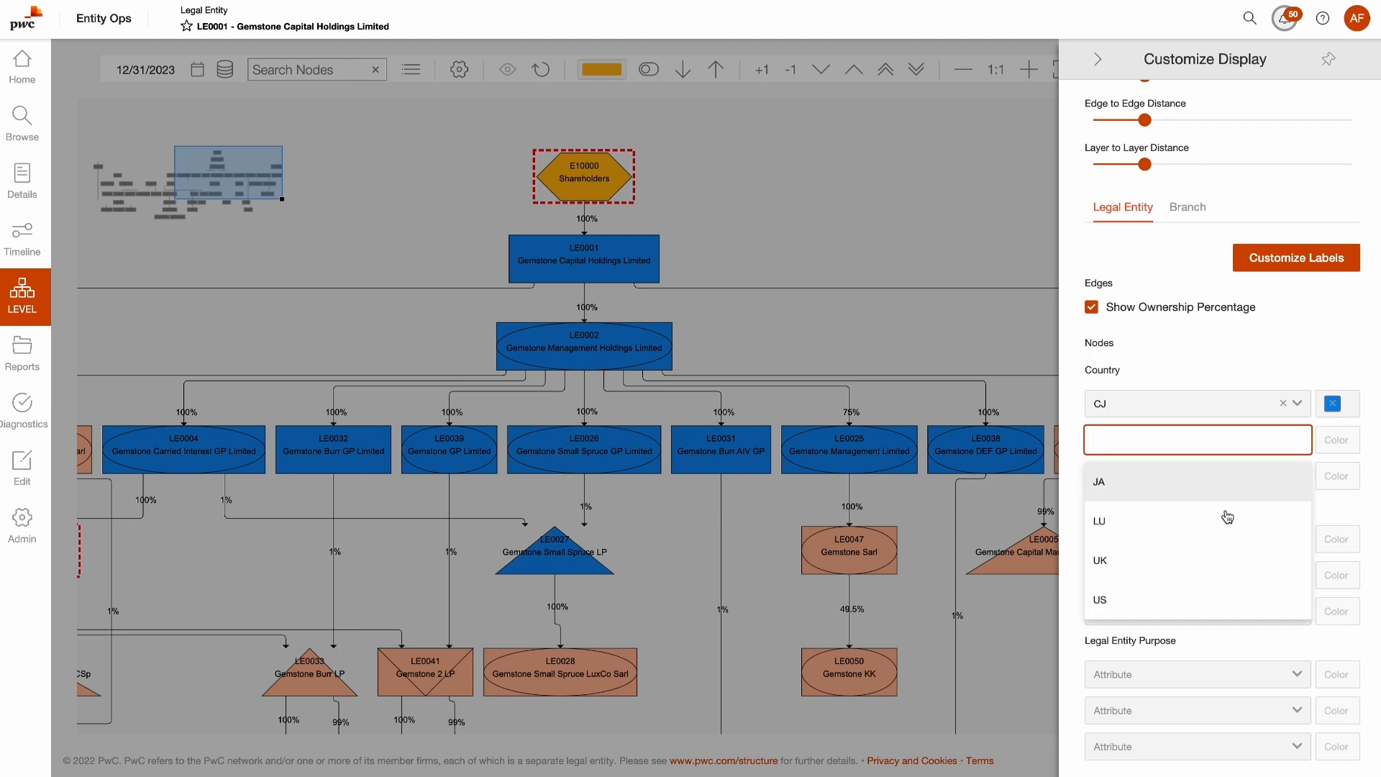
left_click(1098, 520)
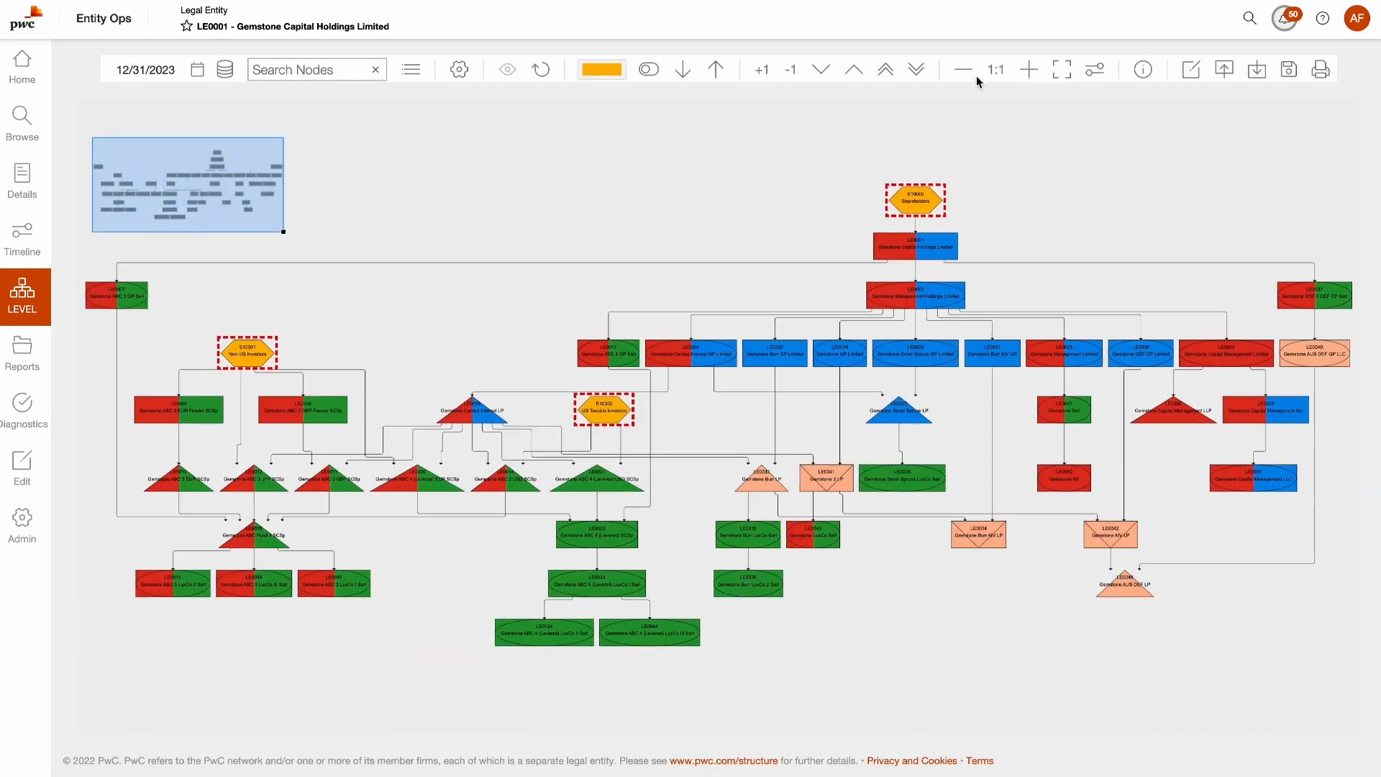
mouse_move(978, 82)
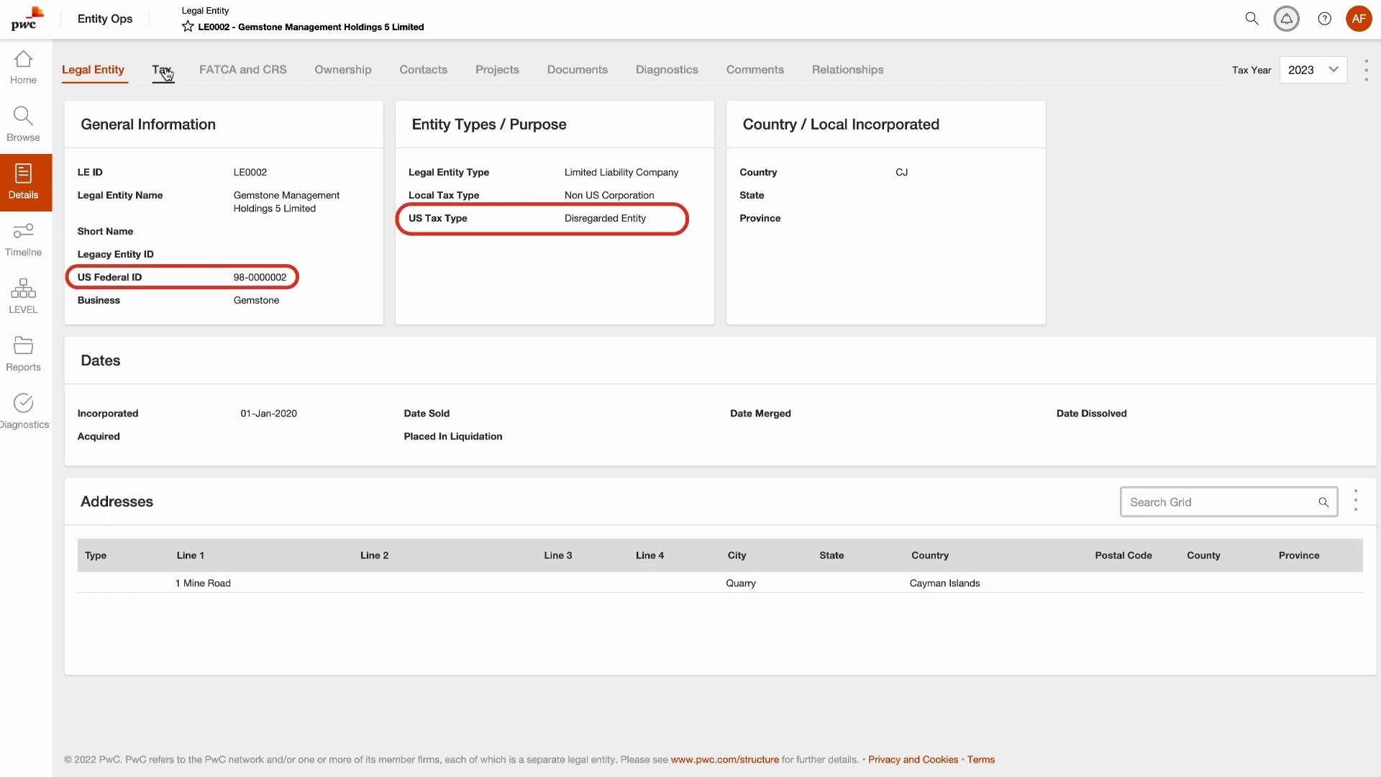
Step: Review the Tax, FATCA and CRS, and Contacts details for Gemstone Management Holdings 5 Limited, ending on Tax
left_click(162, 69)
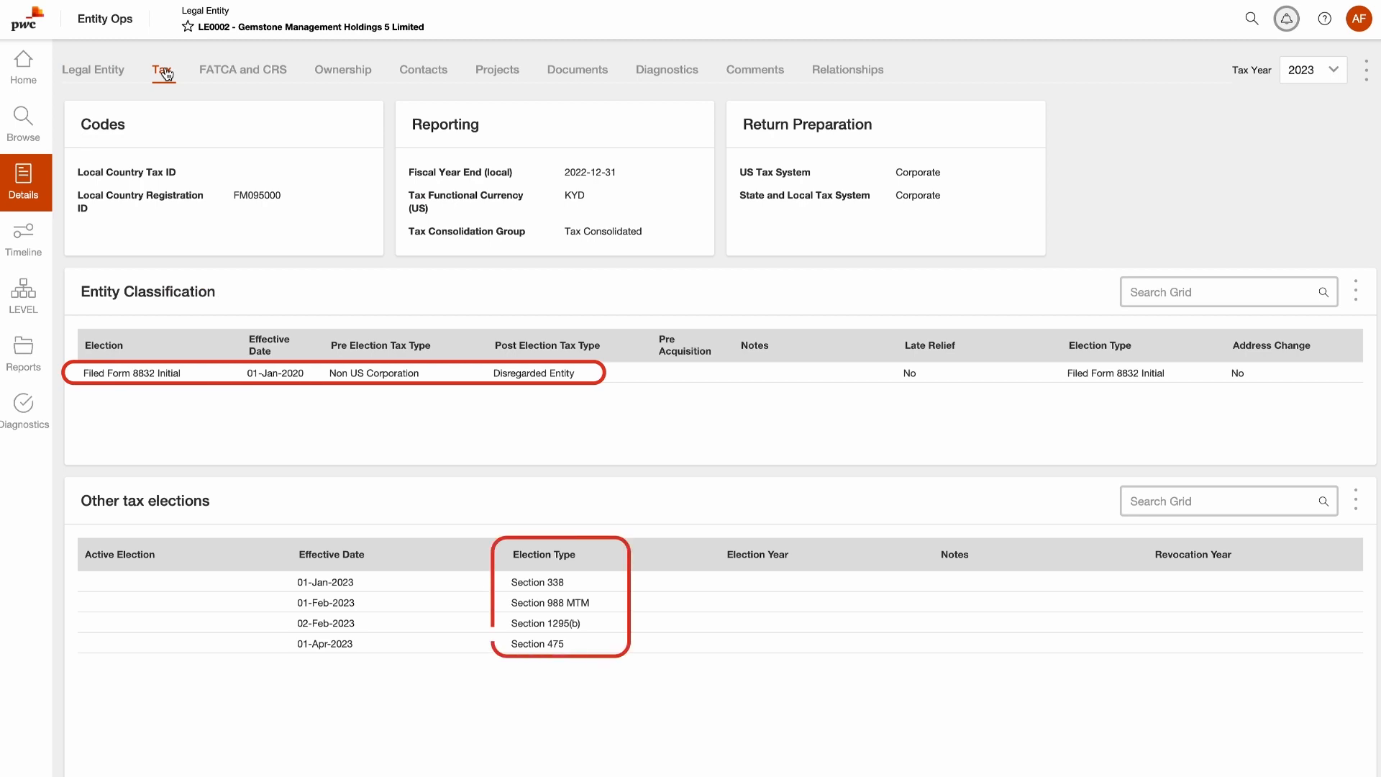
left_click(244, 69)
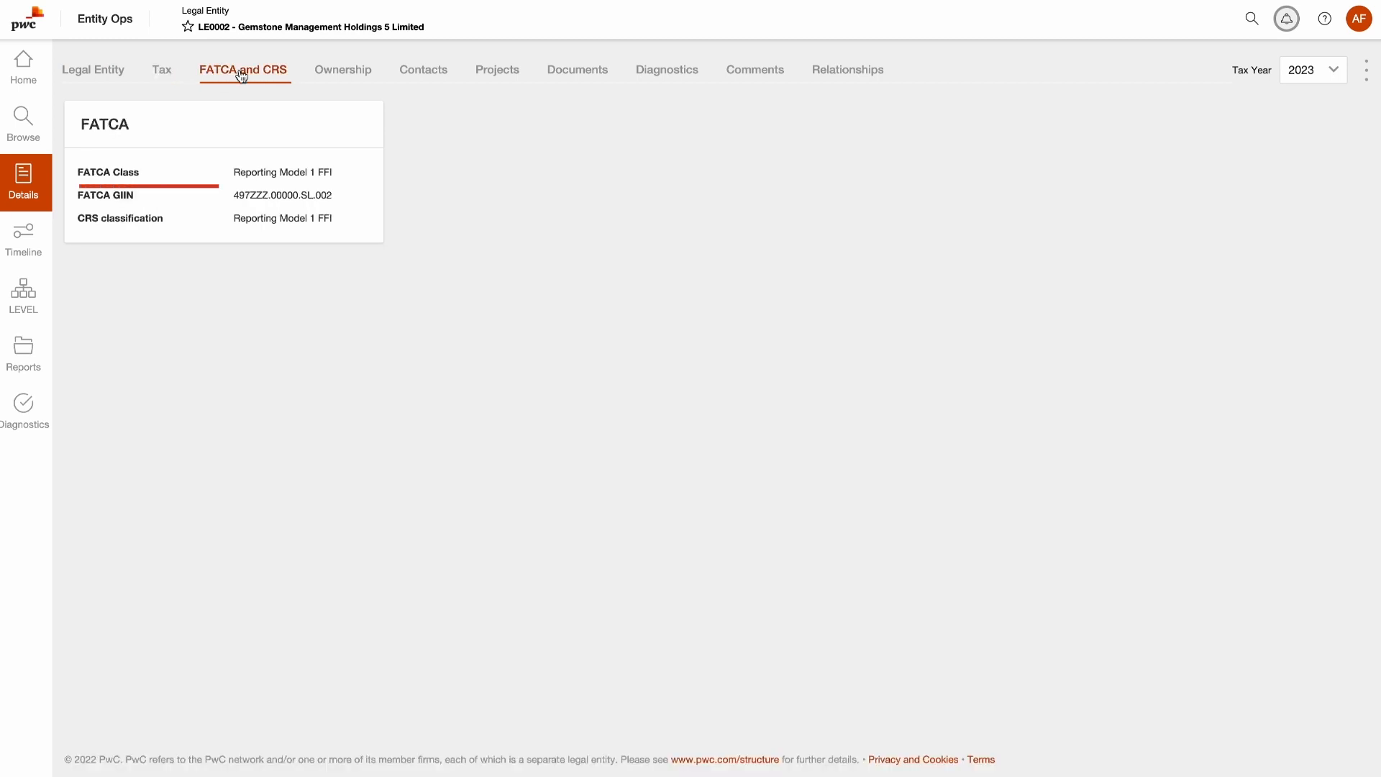
left_click(423, 69)
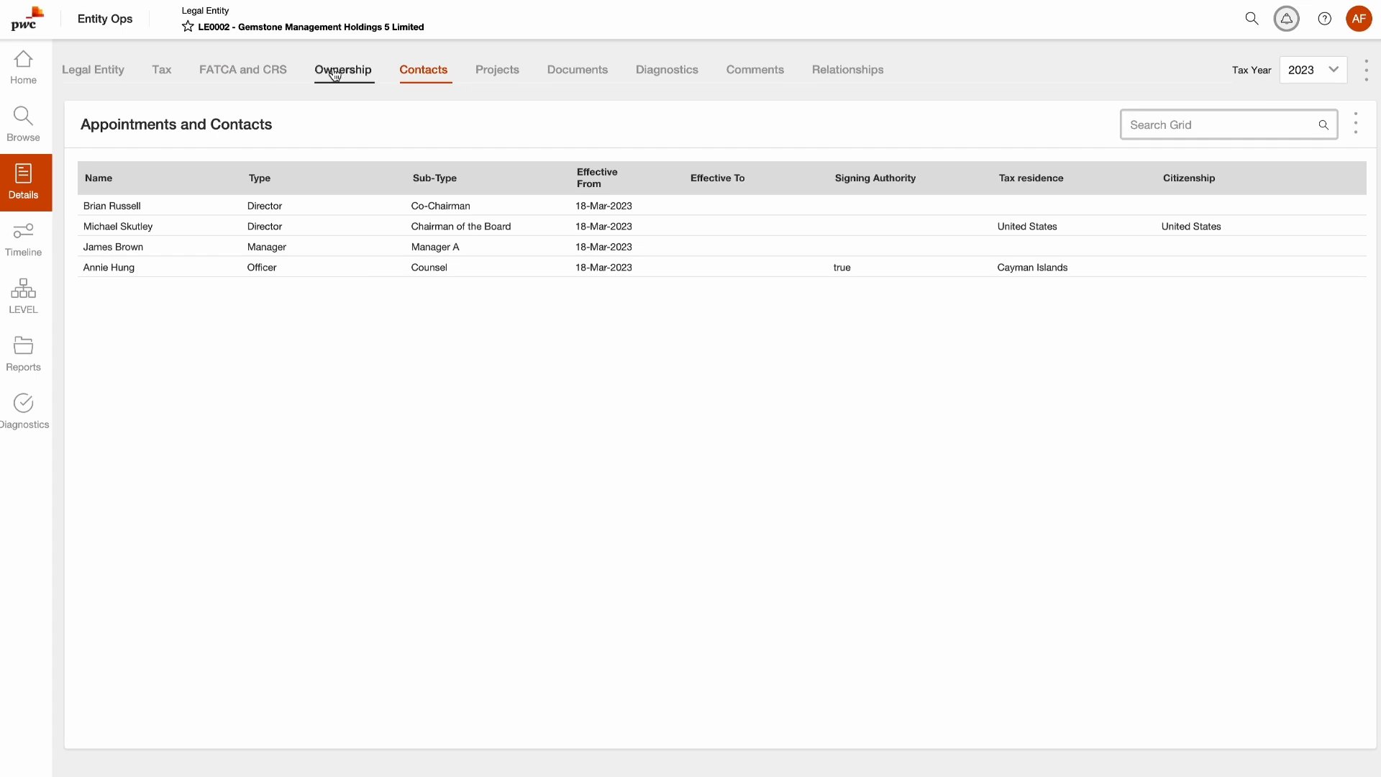
left_click(161, 69)
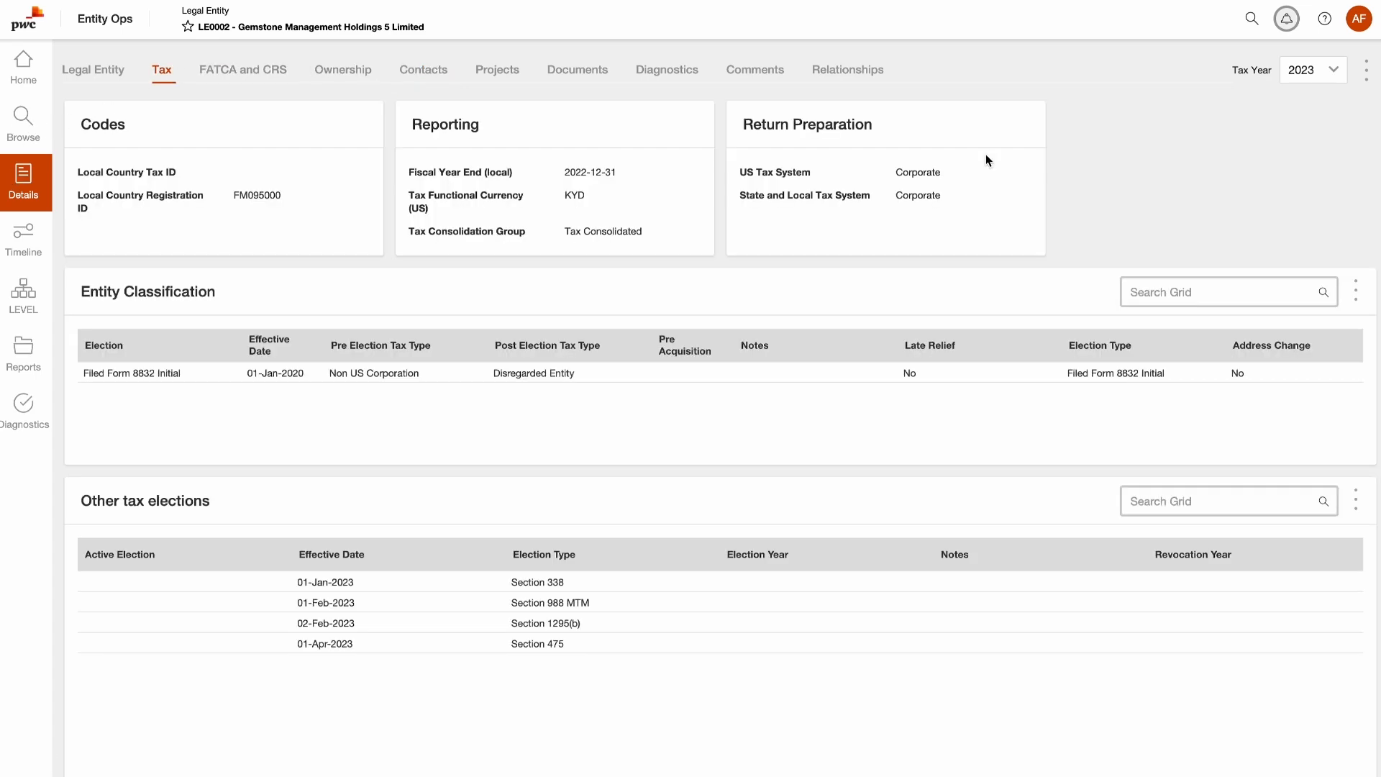
Step: Reveal the Export to Excel option from the Entity Classification grid's three-dot menu
left_click(1355, 292)
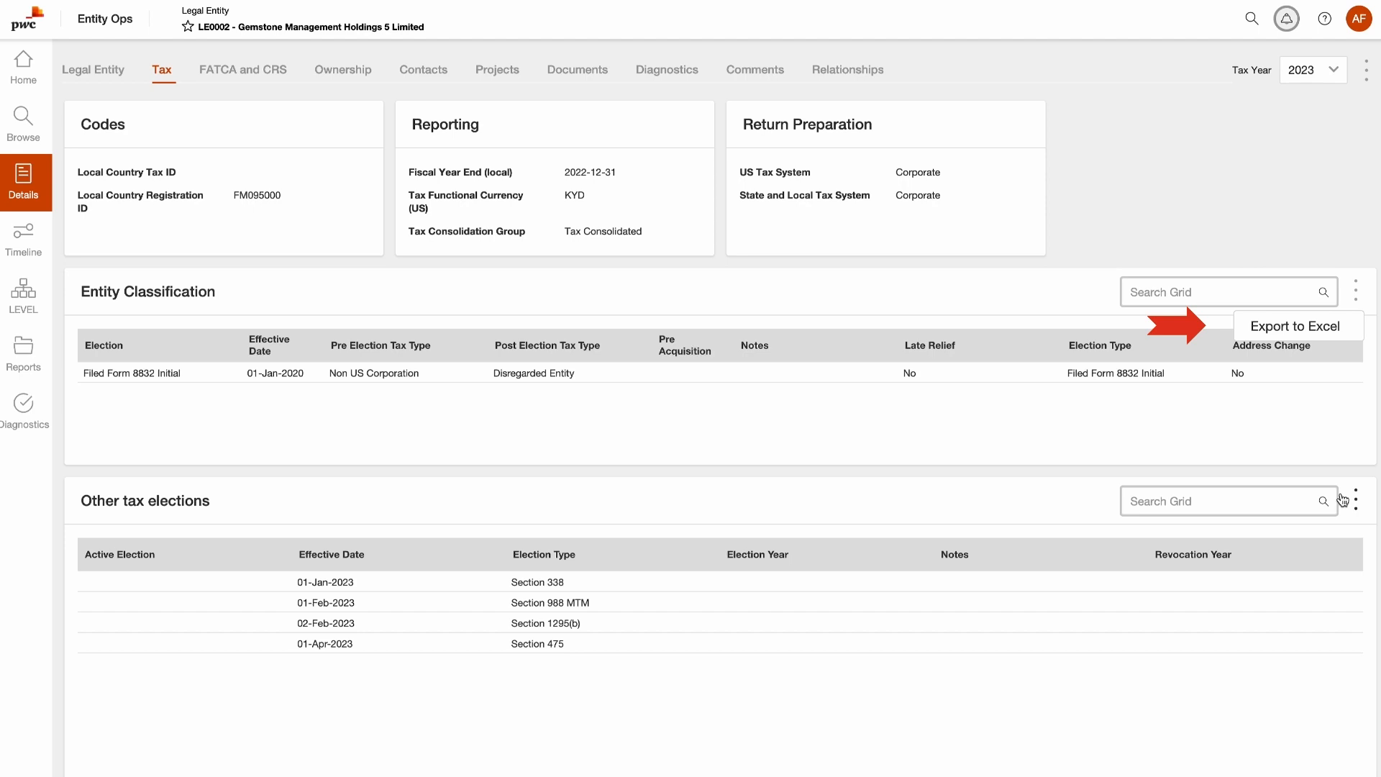